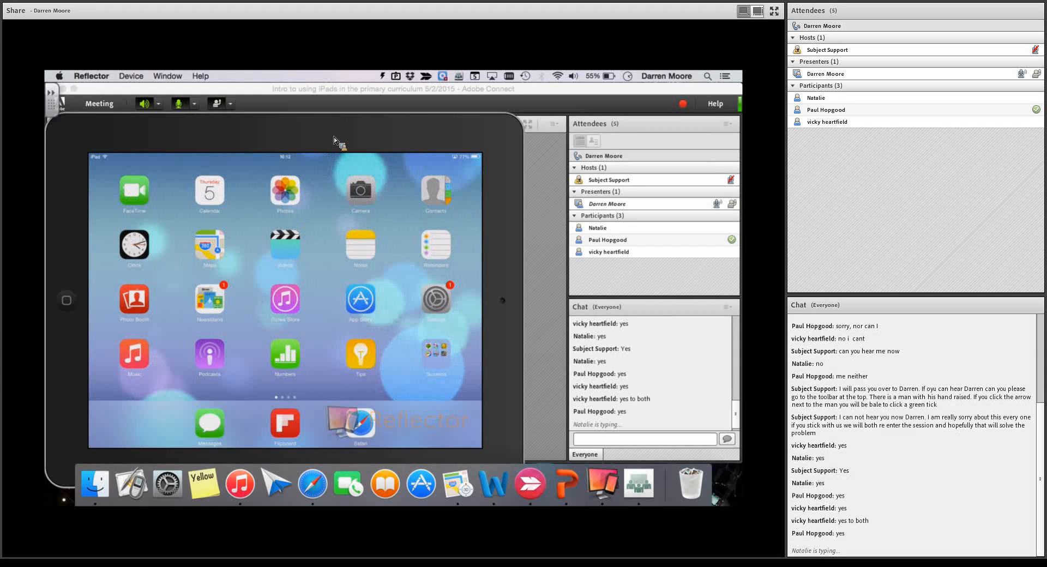
# Step: Launch Tellagami from the mirrored iPad home screen
pyautogui.click(179, 104)
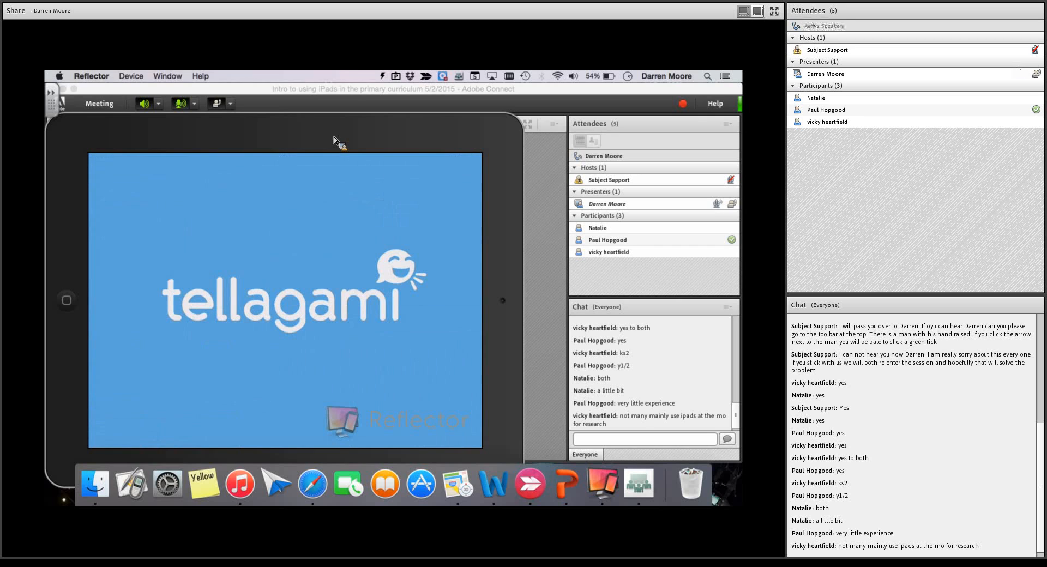
# Step: Start a new gami with the default male avatar on a grey background
pyautogui.click(178, 103)
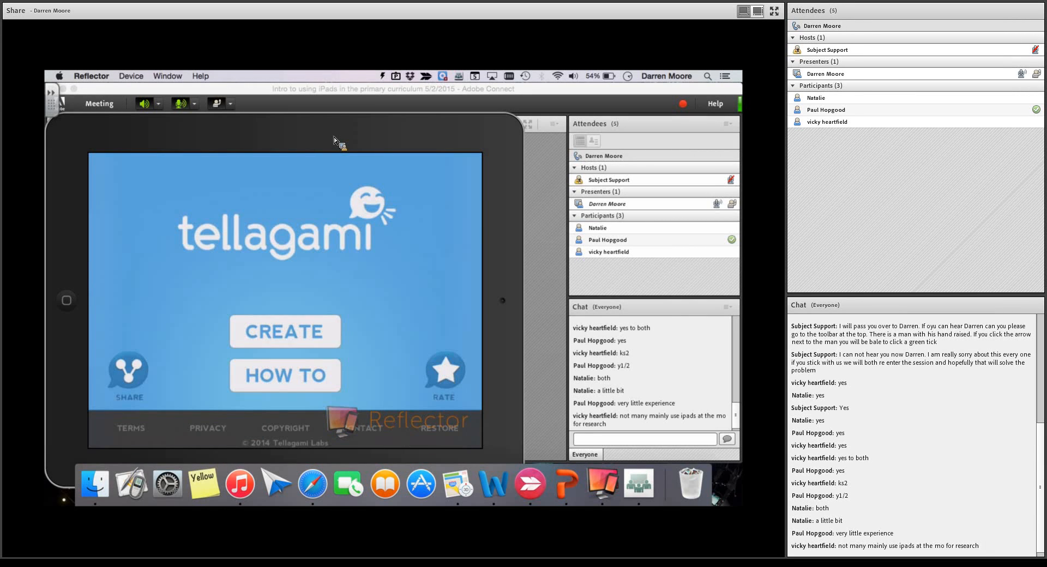
pyautogui.click(285, 331)
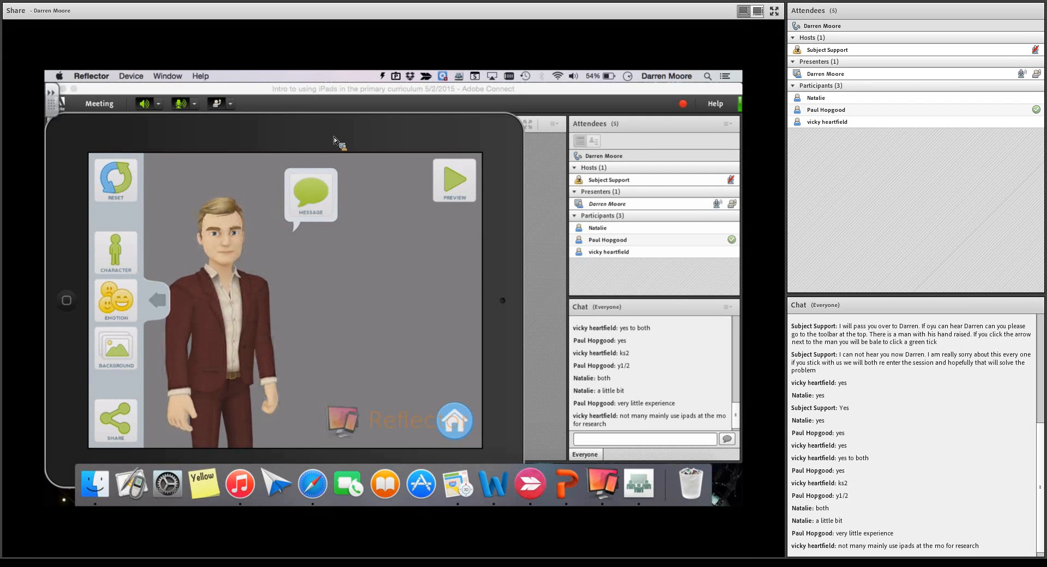
# Step: Browse the avatar's clothing tops, then leave Tellagami for the Core apps folder
pyautogui.click(114, 253)
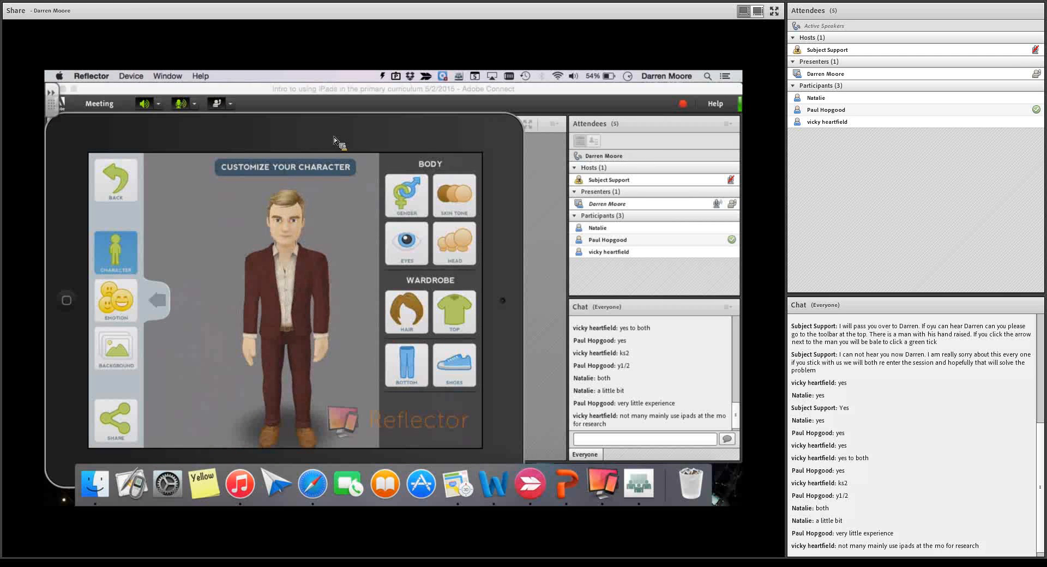
pyautogui.click(454, 312)
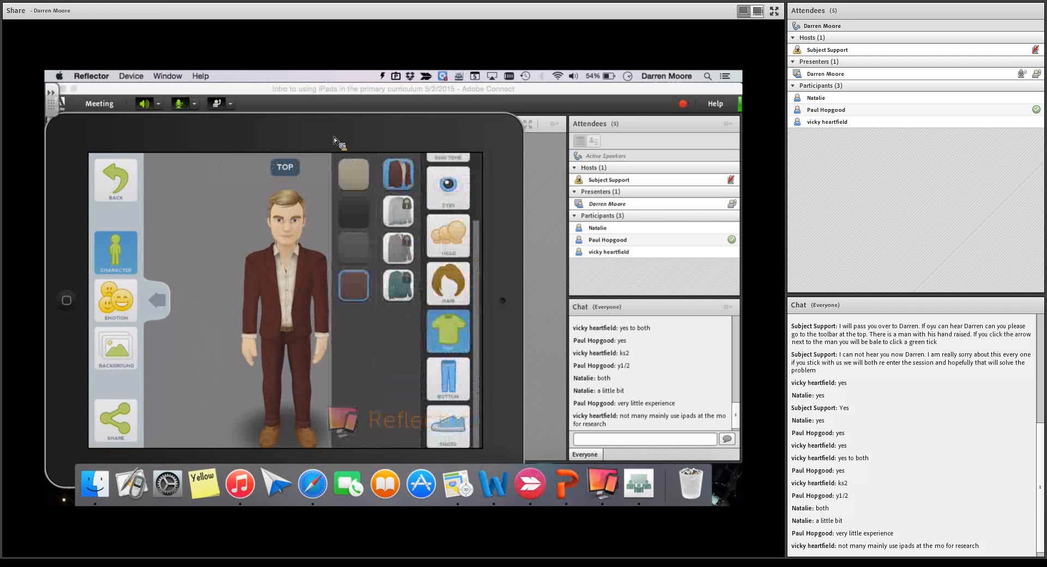
pyautogui.click(448, 377)
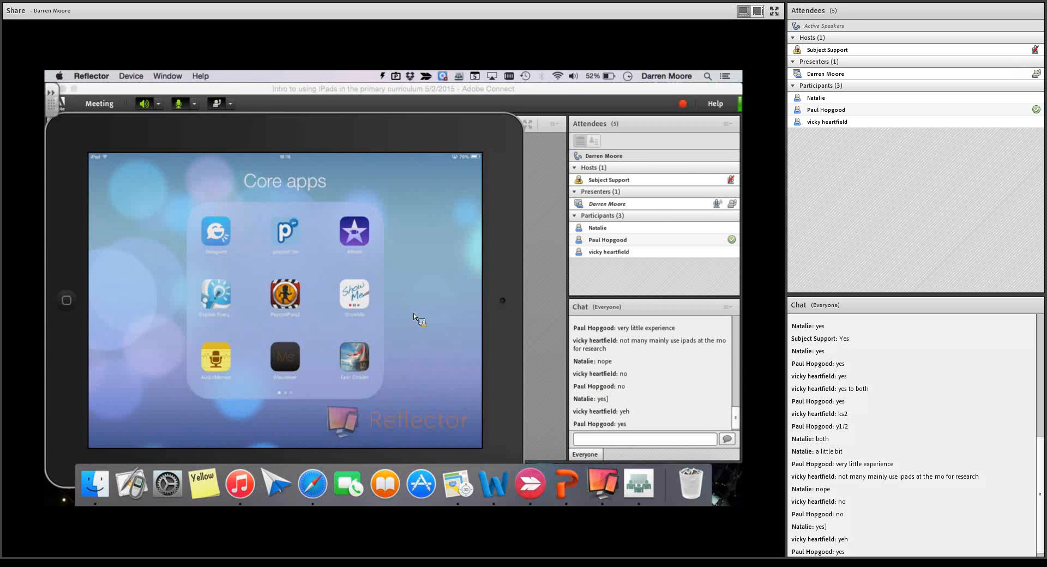
# Step: Reopen Tellagami from the Core apps folder to reach Create a Message
pyautogui.click(179, 104)
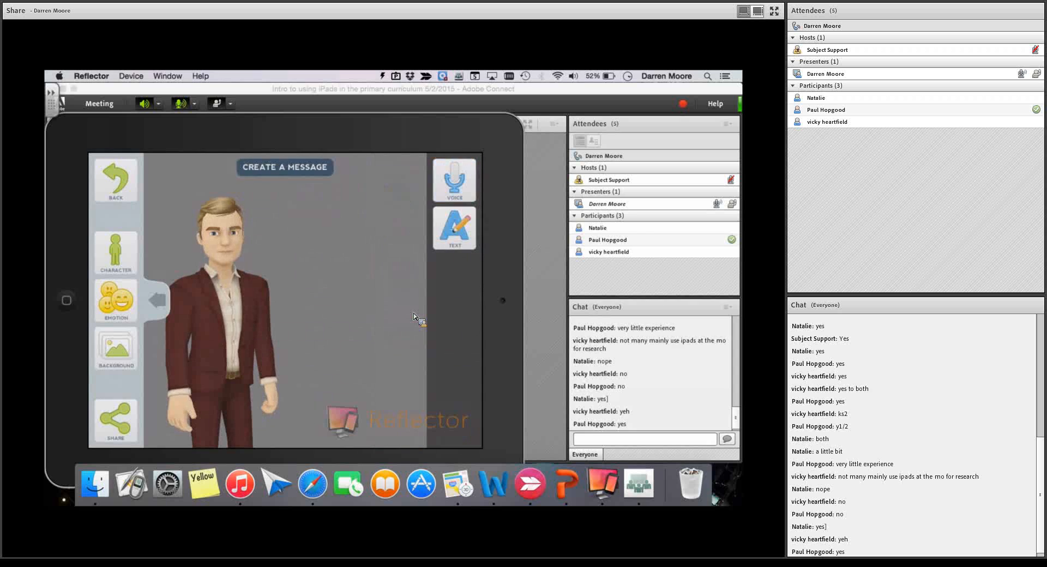
# Step: Choose the Voice option, reaching the 30-second recording screen
pyautogui.click(454, 179)
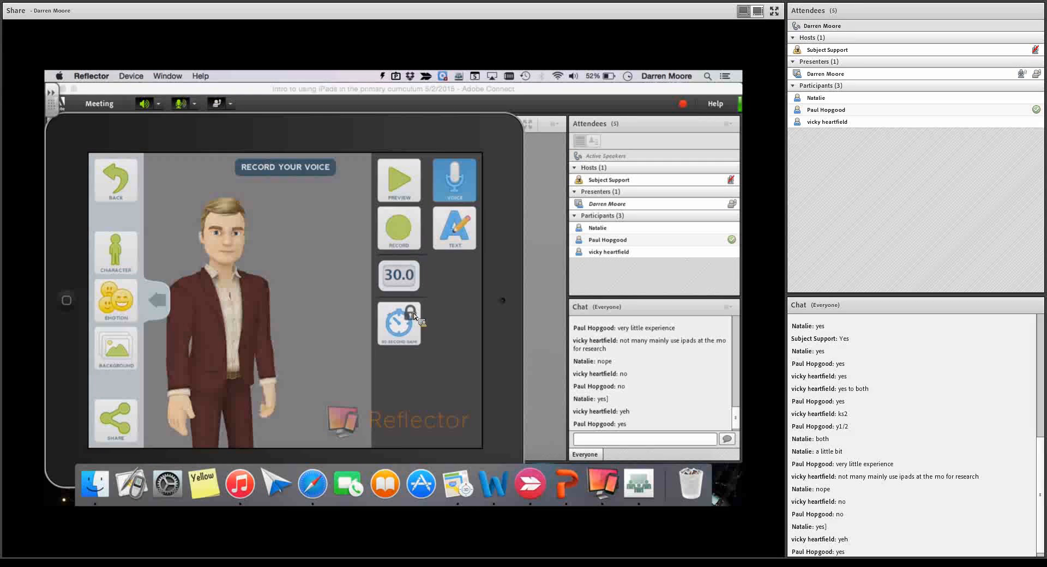
# Step: Show the avatar's background and emotion choices (happy, sad, surprised, angry)
pyautogui.click(116, 349)
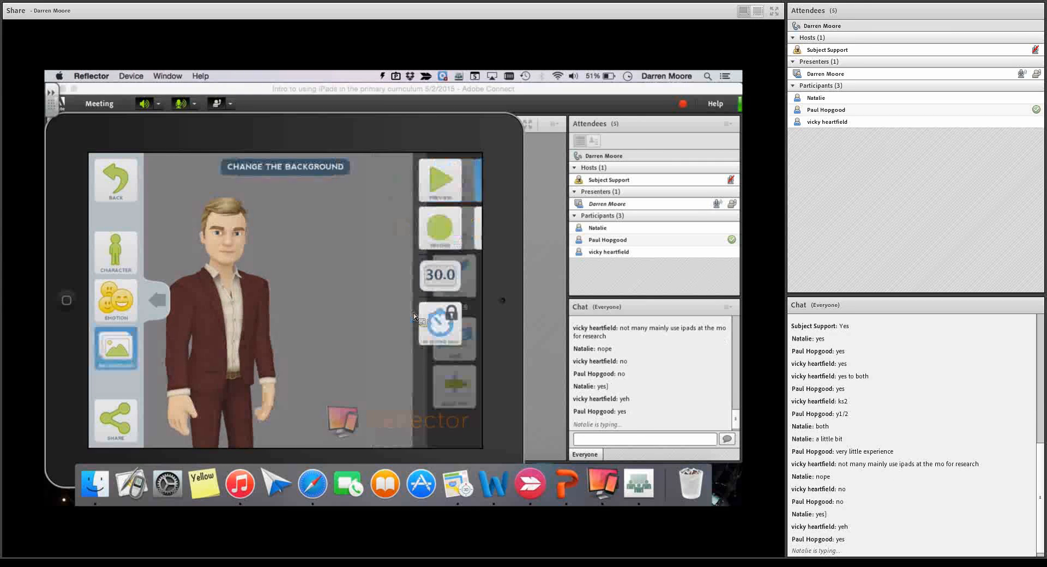
pyautogui.click(115, 300)
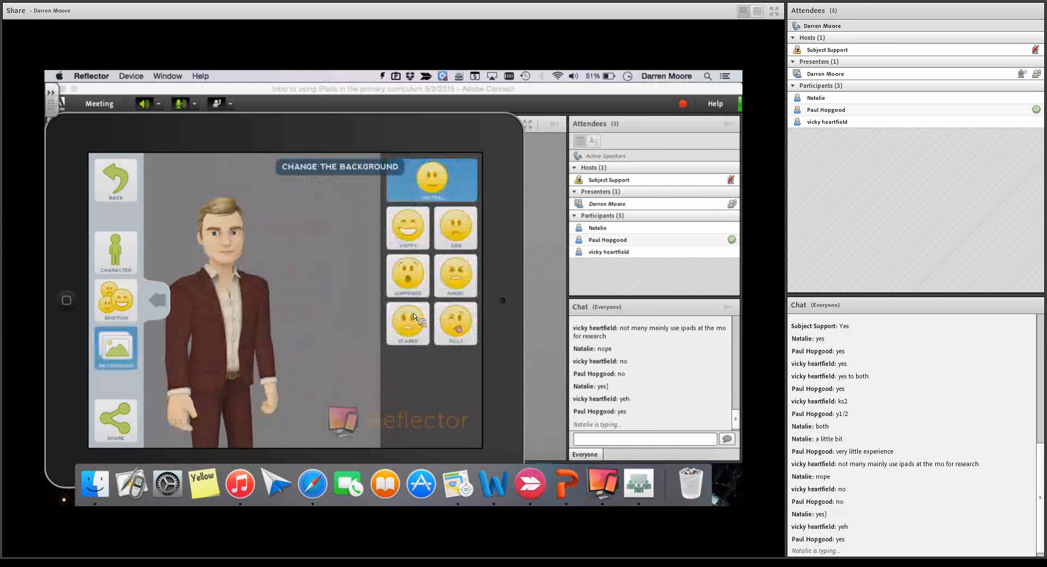
pyautogui.click(114, 348)
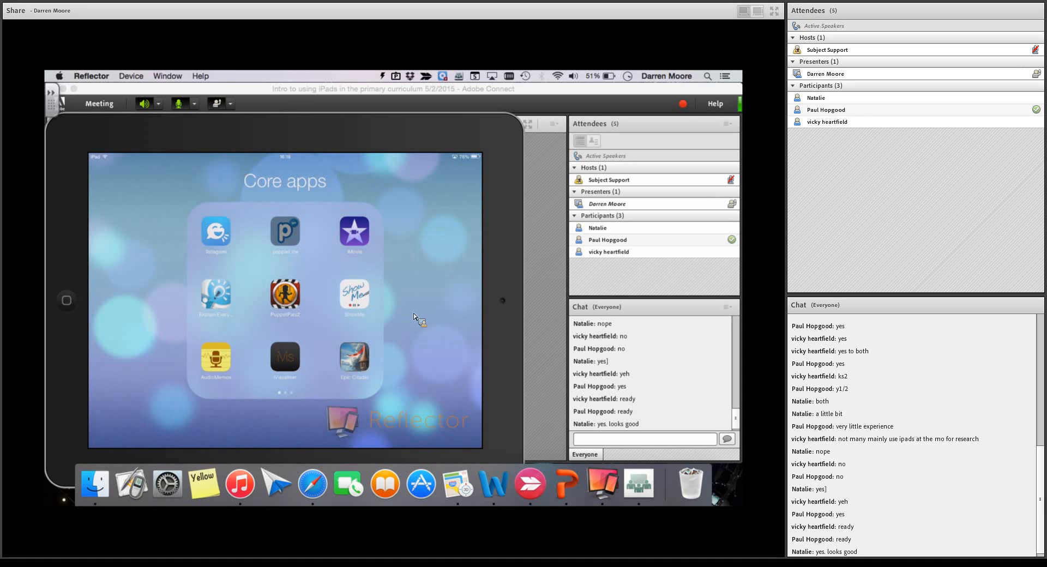
# Step: Launch Popplet Lite, showing the Pottery and Ancient greece mind map
pyautogui.click(285, 233)
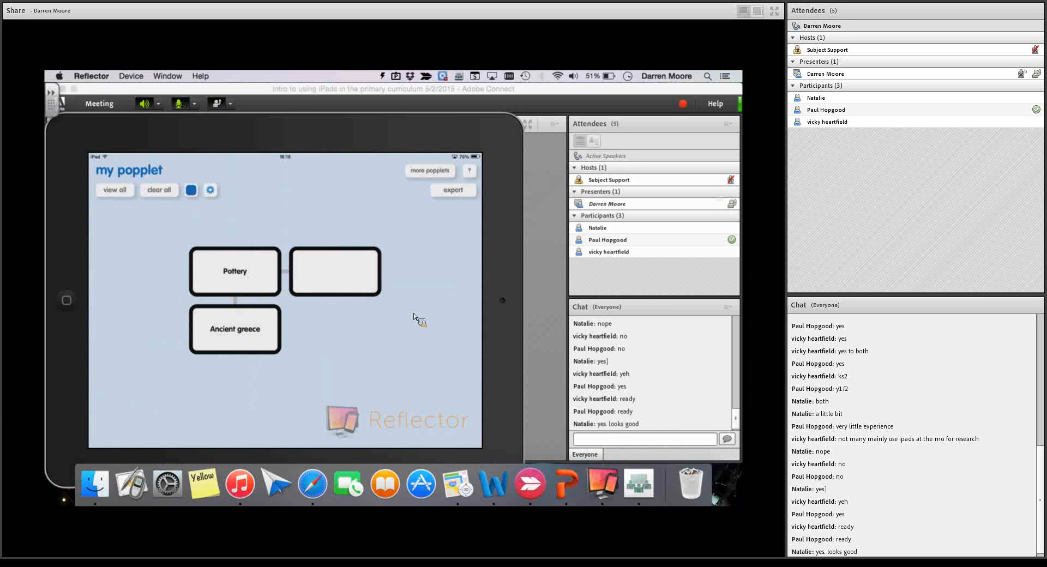
# Step: Spread the two empty popples to the right of Pottery and Ancient greece, then select Ancient greece
pyautogui.click(180, 104)
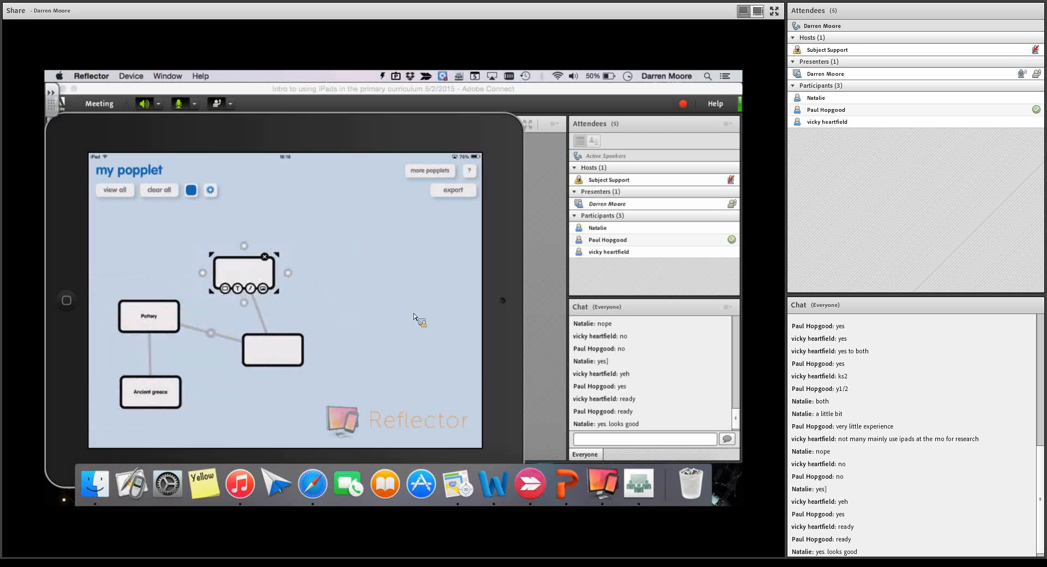
pyautogui.moveTo(243, 271); pyautogui.dragTo(284, 364)
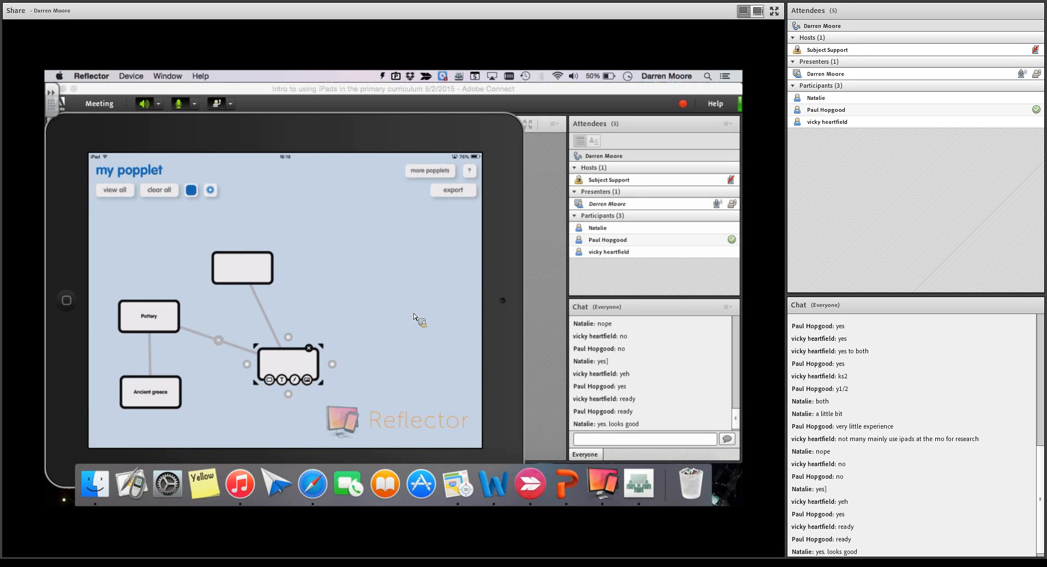
pyautogui.moveTo(287, 364); pyautogui.dragTo(287, 275)
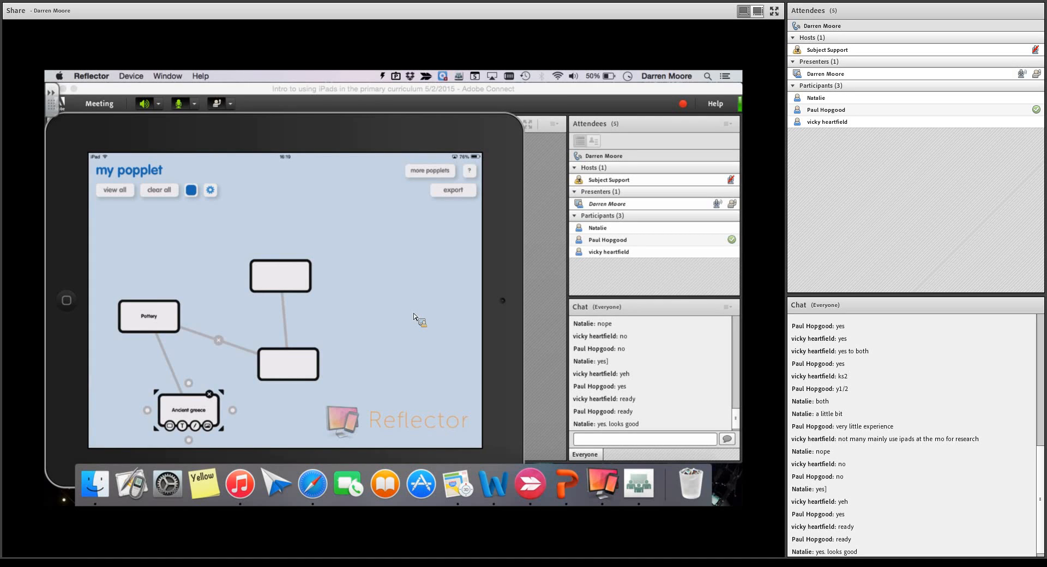
pyautogui.click(179, 104)
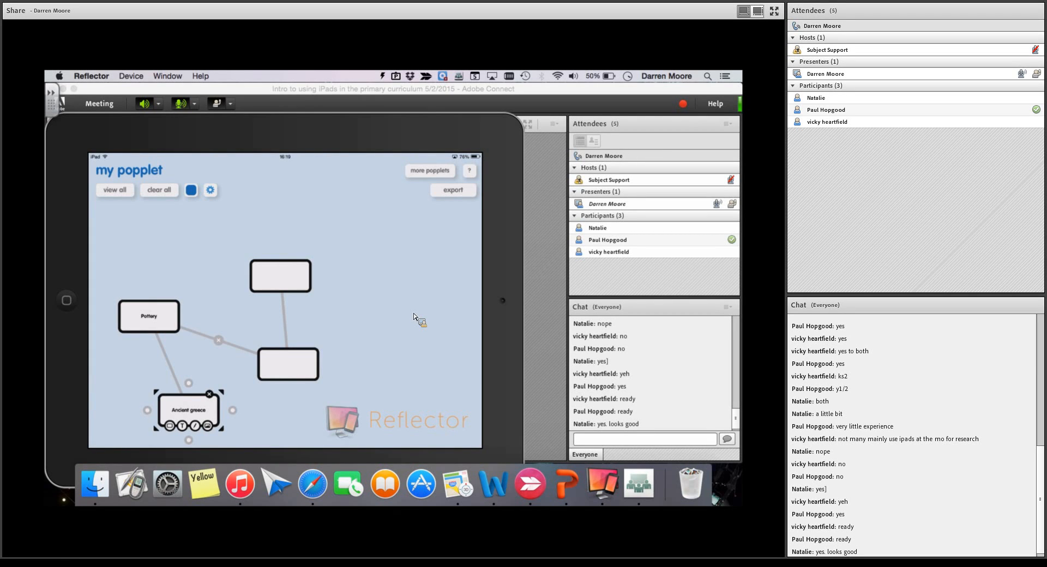